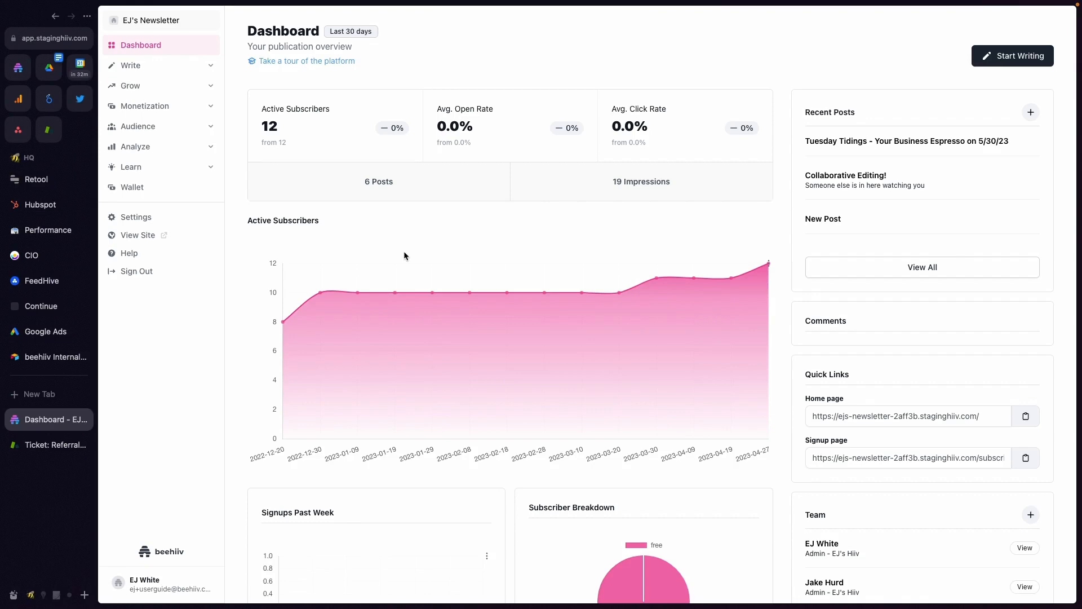
- Open the Tuesday Tidings draft in the editor and start a slash line below the intro
{"action": "left_click", "coordinate": [130, 65]}
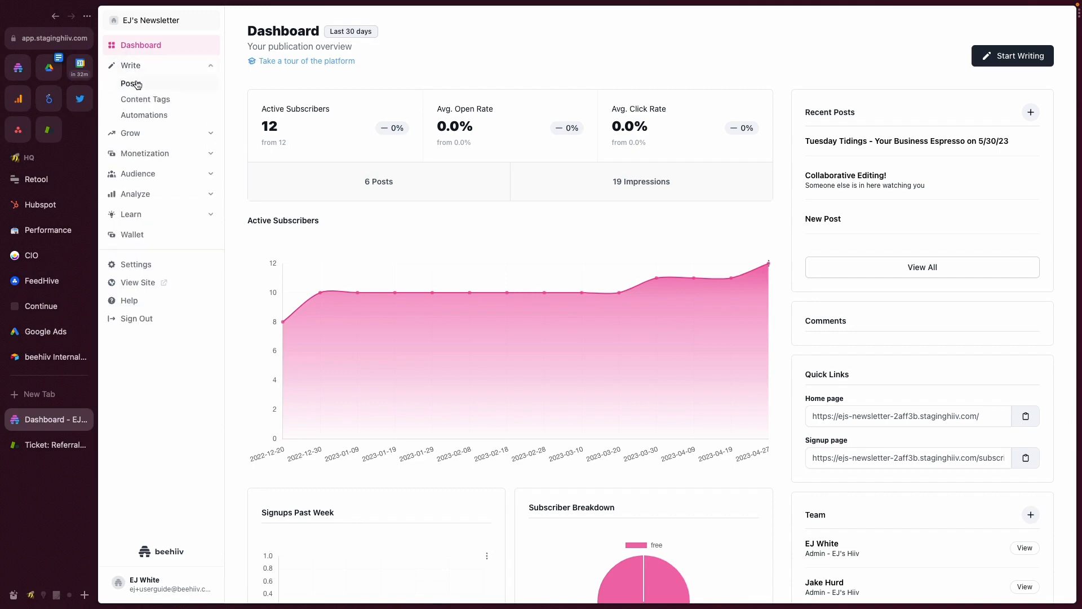
{"action": "left_click", "coordinate": [131, 83]}
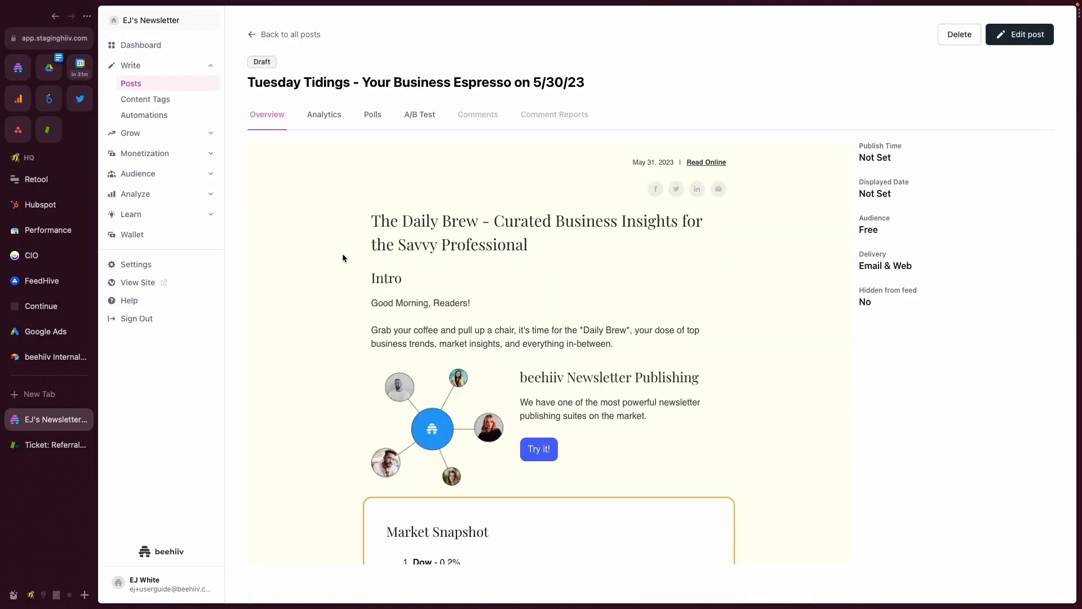
{"action": "left_click", "coordinate": [1020, 34]}
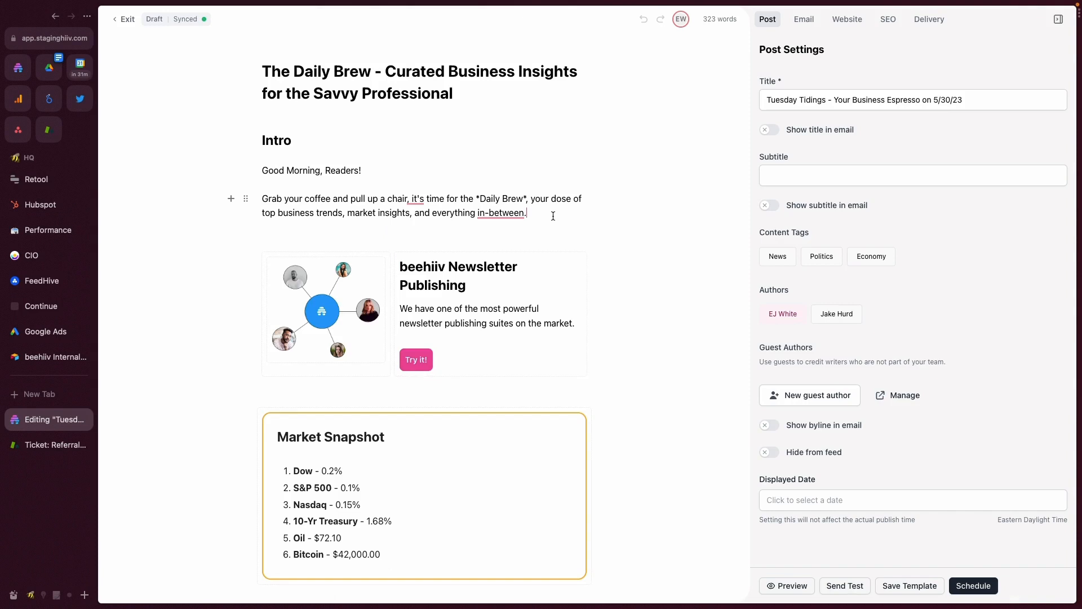
{"action": "type", "text": "/"}
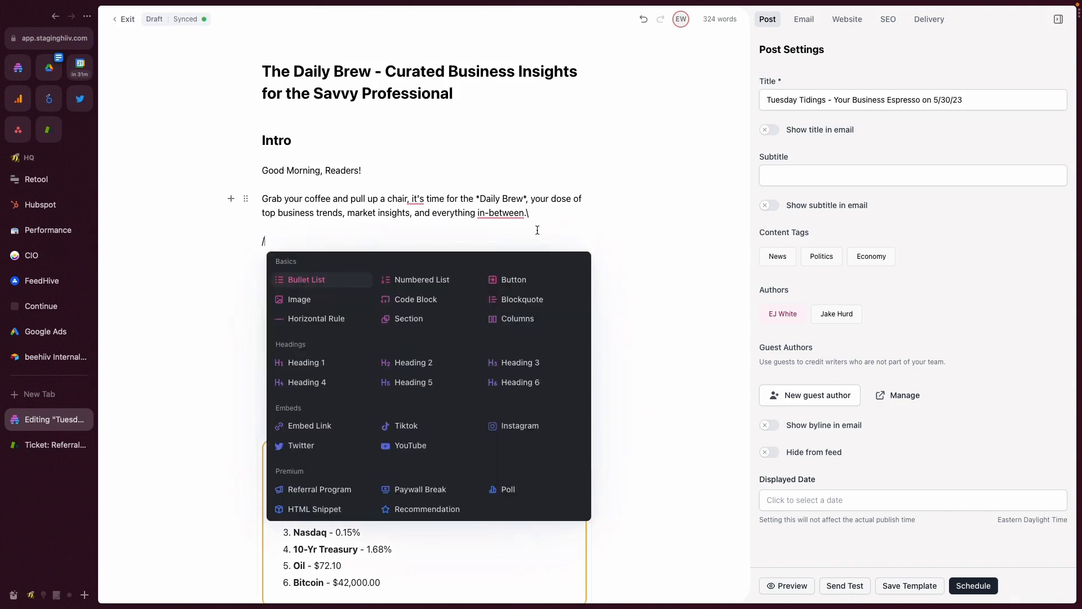
{"action": "mouse_move", "coordinate": [512, 319]}
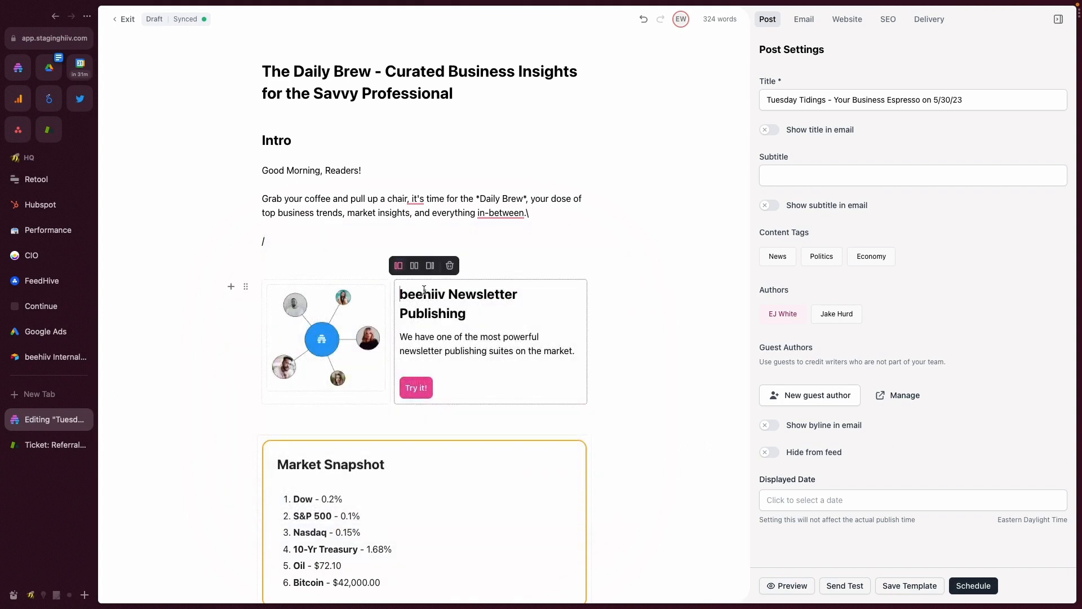
{"action": "mouse_move", "coordinate": [399, 266]}
{"action": "type", "text": "/"}
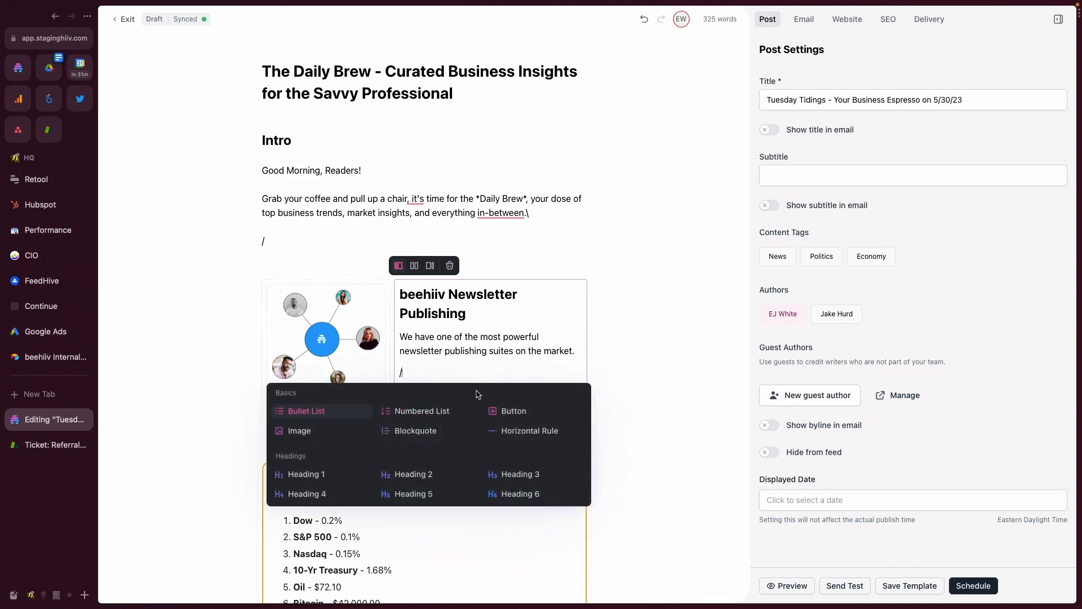
{"action": "mouse_move", "coordinate": [576, 510]}
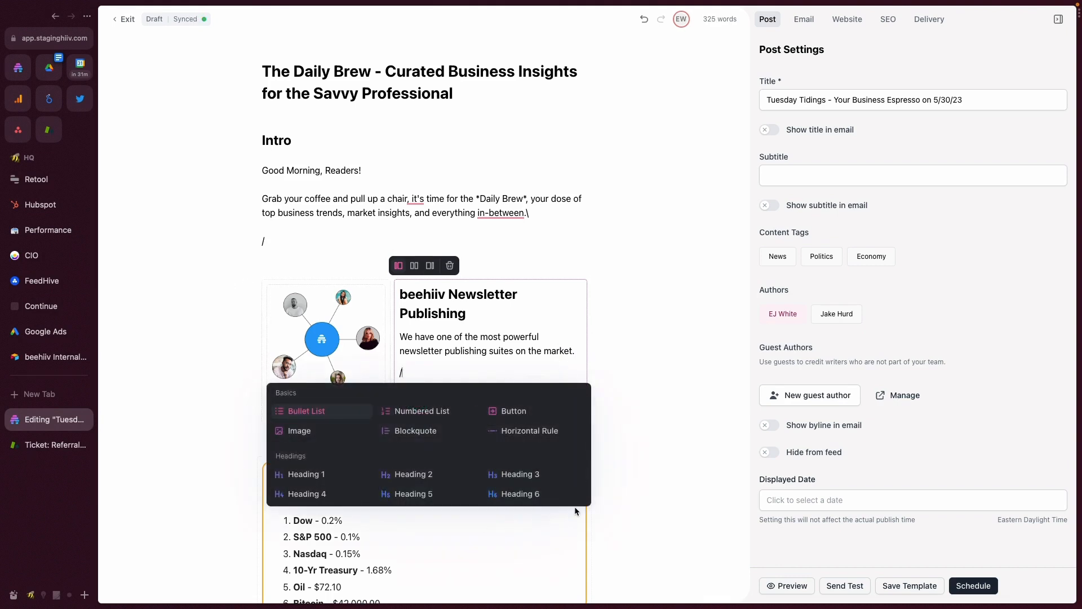
{"action": "mouse_move", "coordinate": [514, 411]}
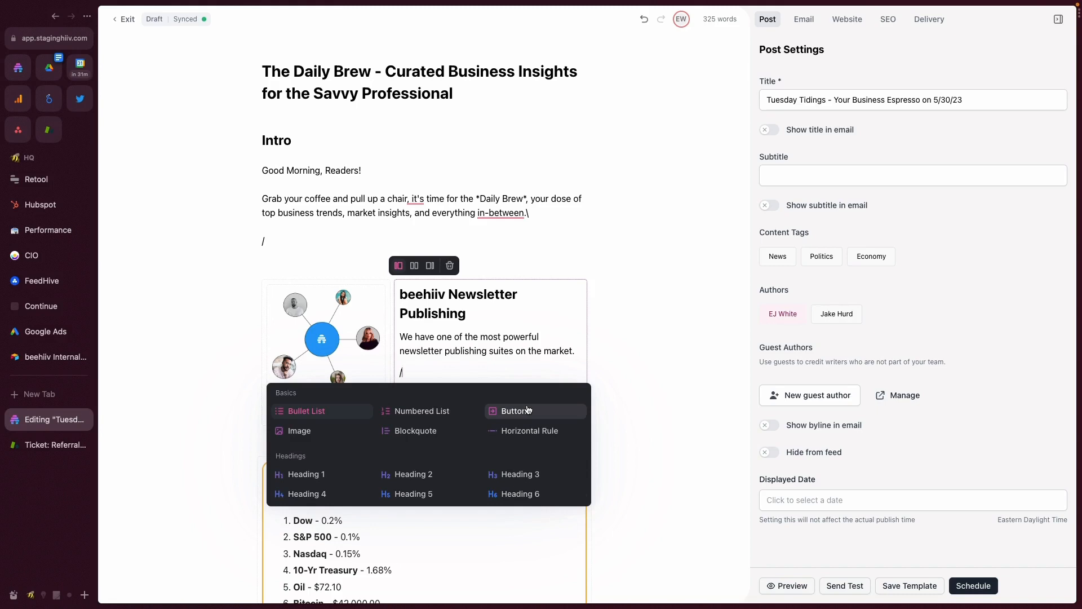
- Dismiss the block menu, leaving an empty line below the Newsletter Publishing description
{"action": "left_click", "coordinate": [517, 411]}
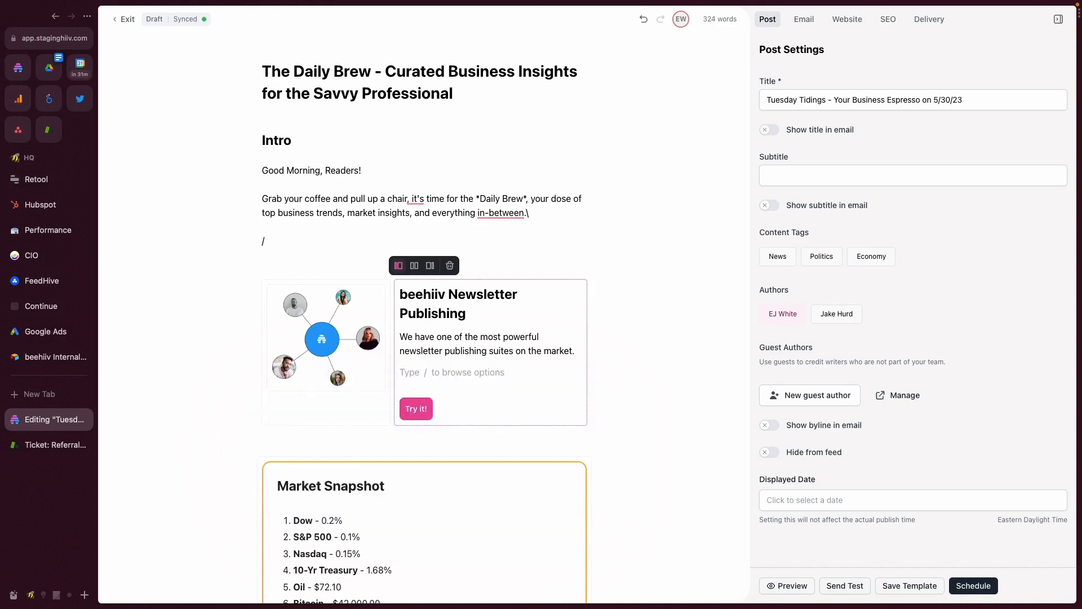
- Select the left-column image, clearing the right column's blank line
{"action": "left_click", "coordinate": [322, 338]}
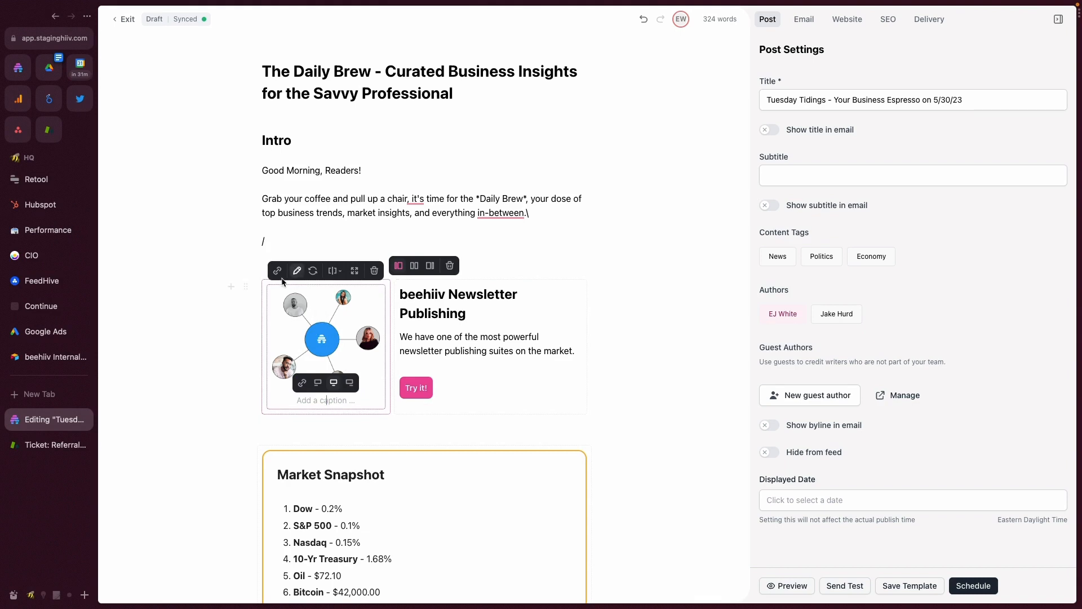
{"action": "mouse_move", "coordinate": [394, 272]}
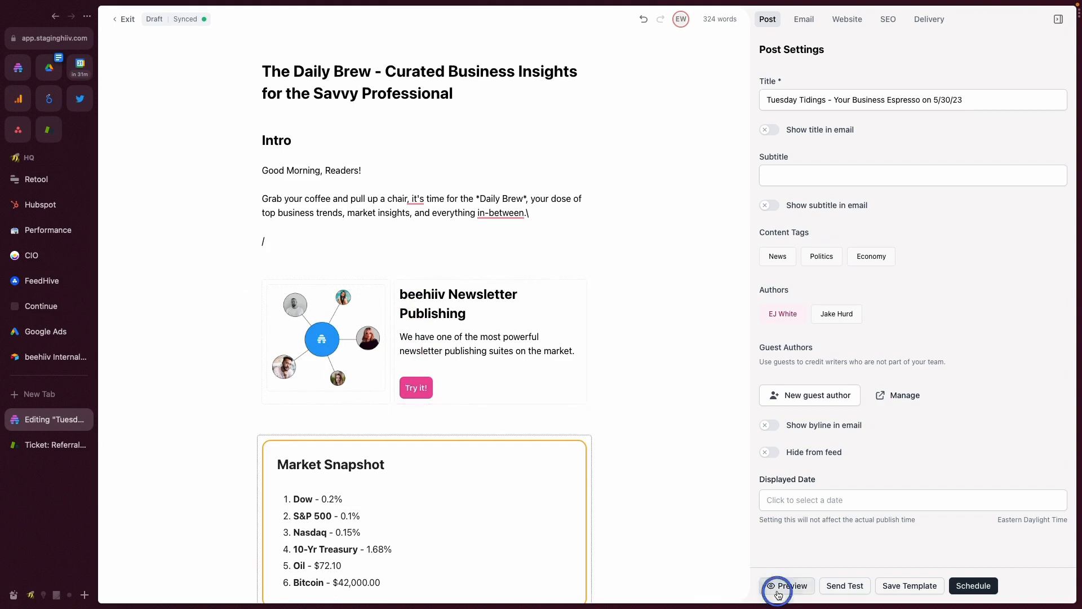
- Preview the draft in the Email view and scroll through the image-and-text block
{"action": "left_click", "coordinate": [787, 585]}
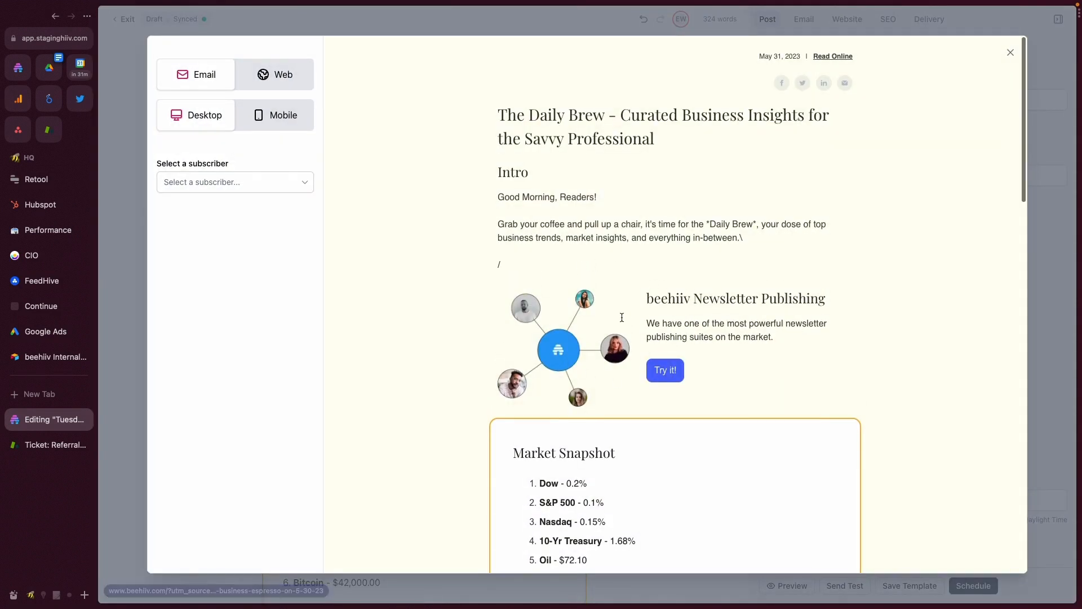
{"action": "left_click", "coordinate": [204, 74]}
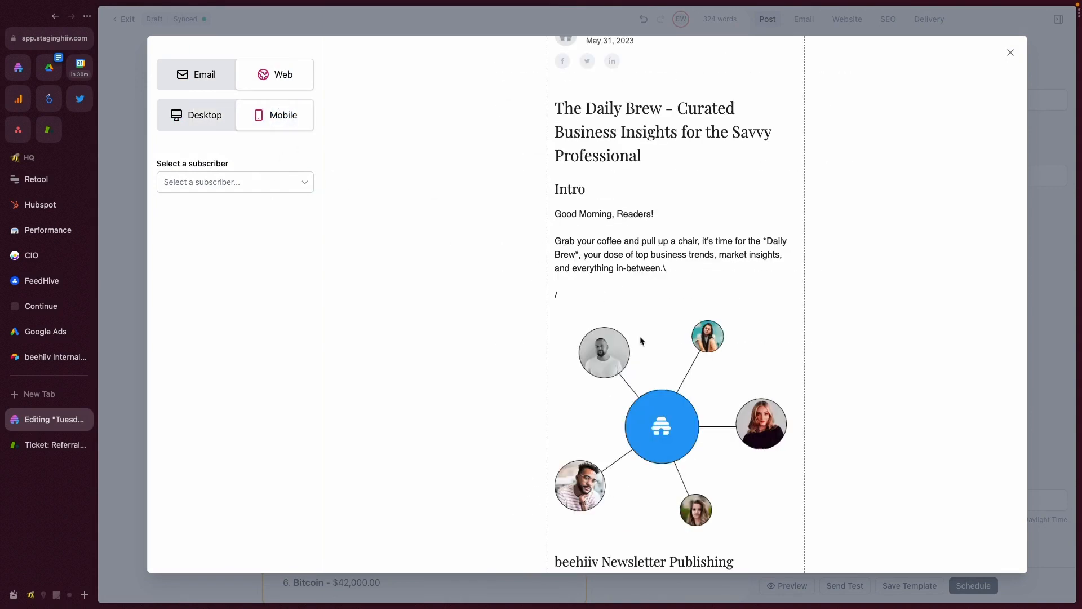
{"action": "scroll", "scroll_direction": "down", "scroll_amount": 3}
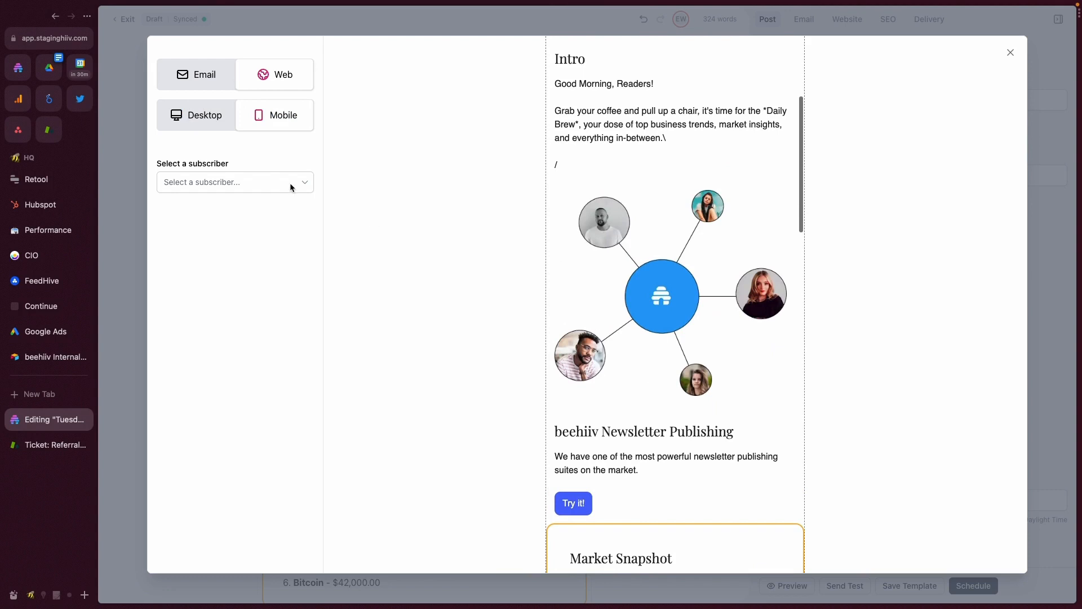